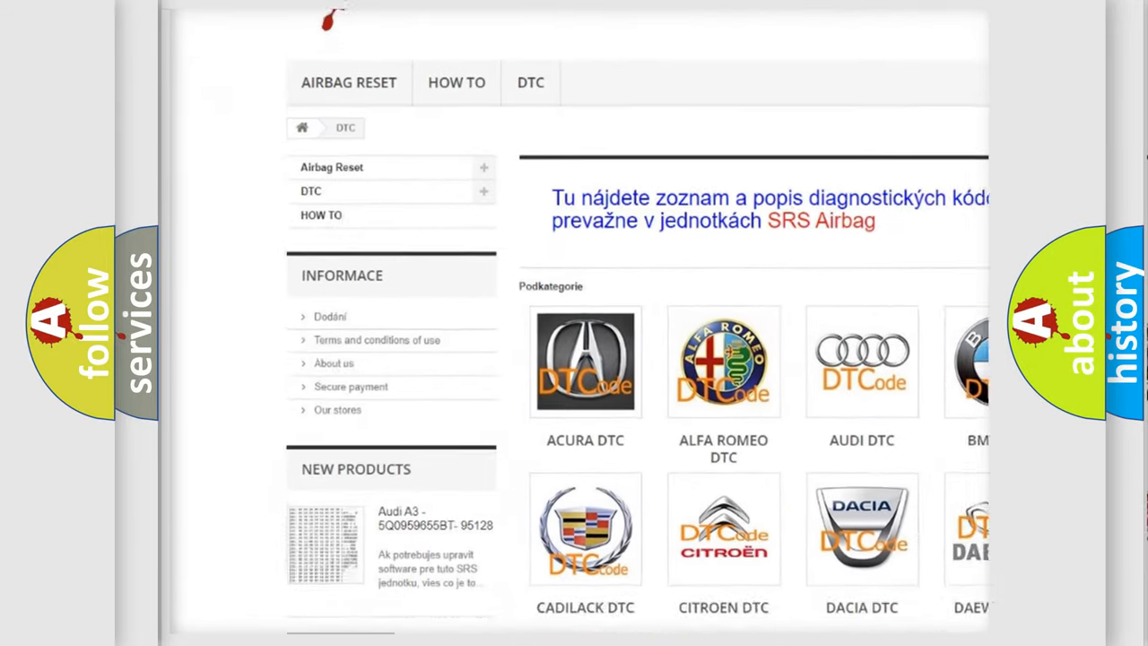
scroll(down, 3)
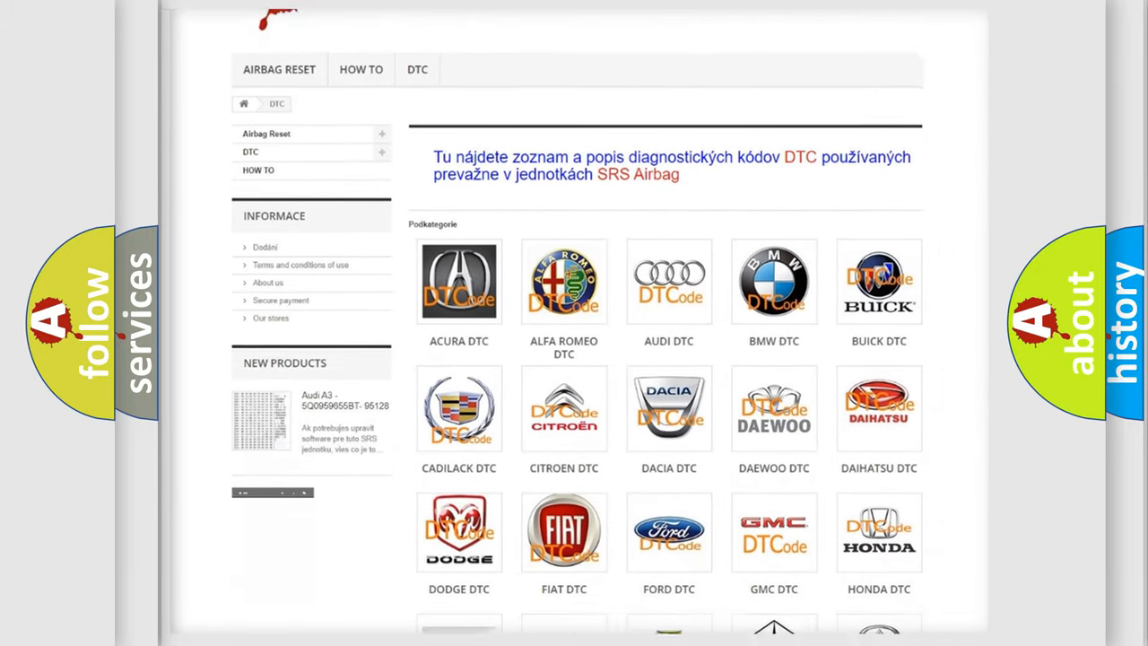
scroll(down, 3)
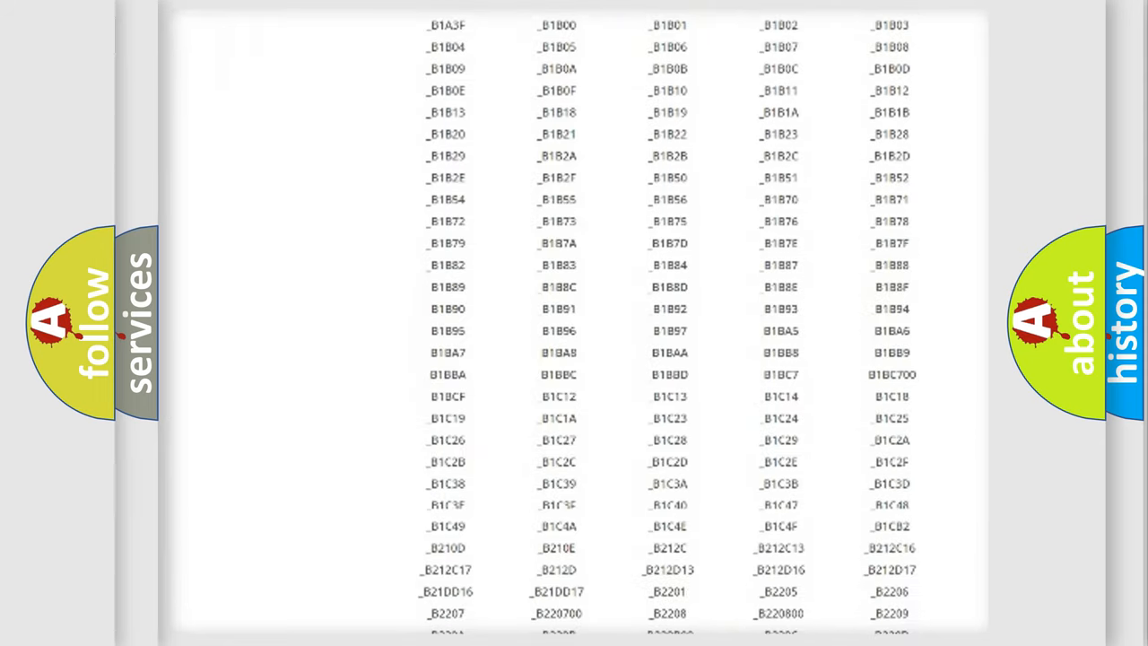
scroll(down, 3)
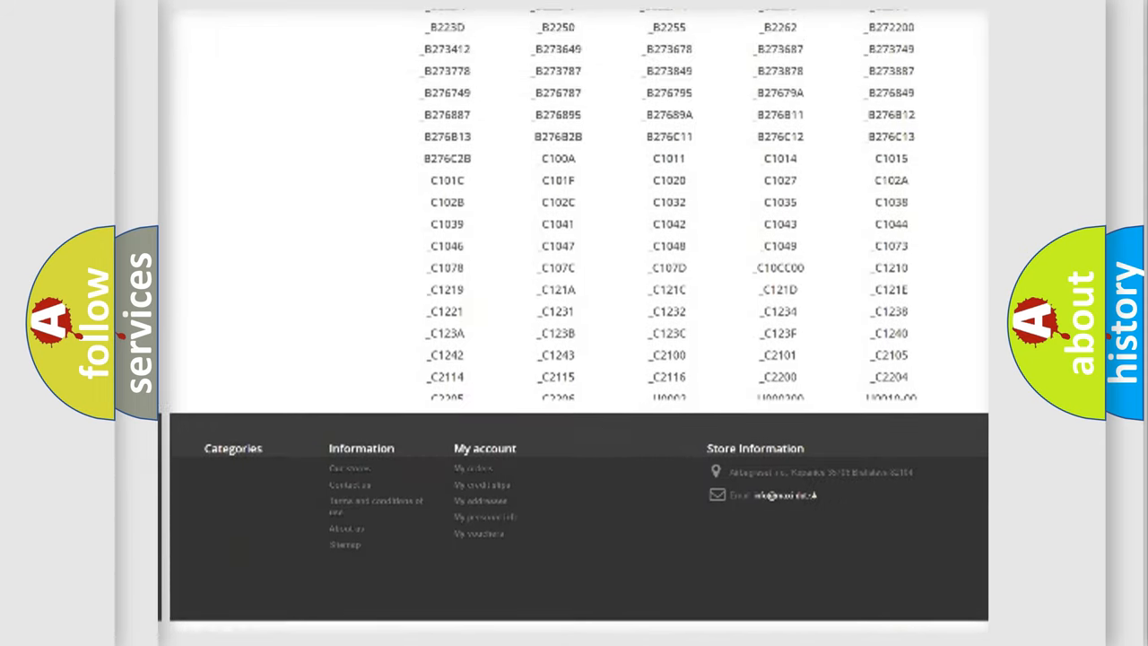
scroll(up, 3)
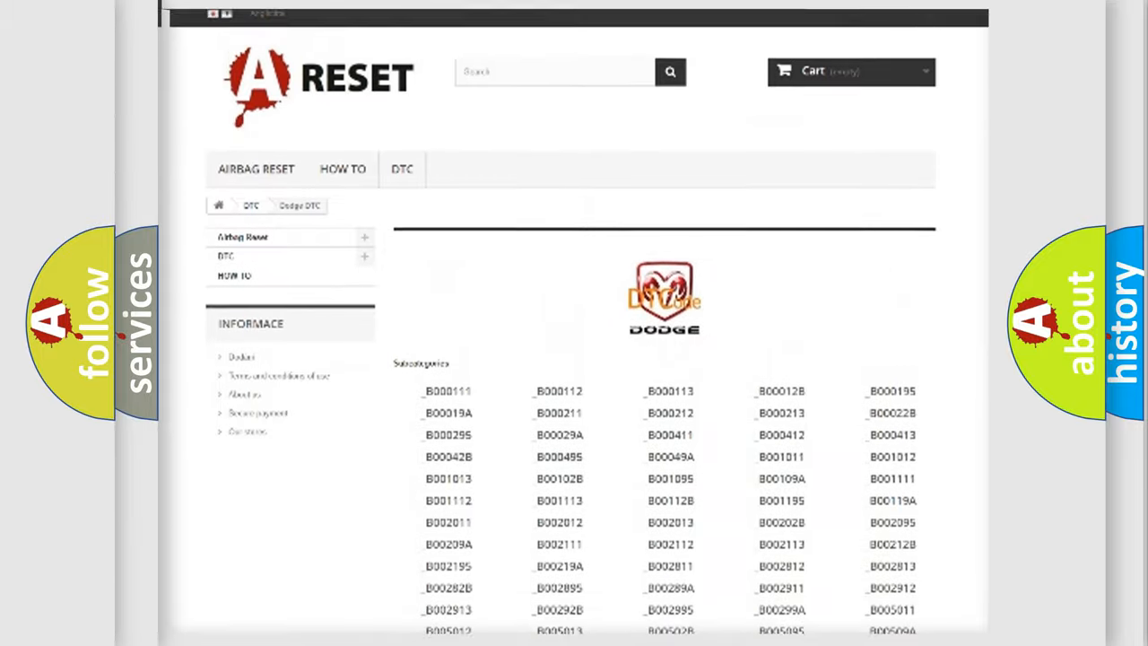